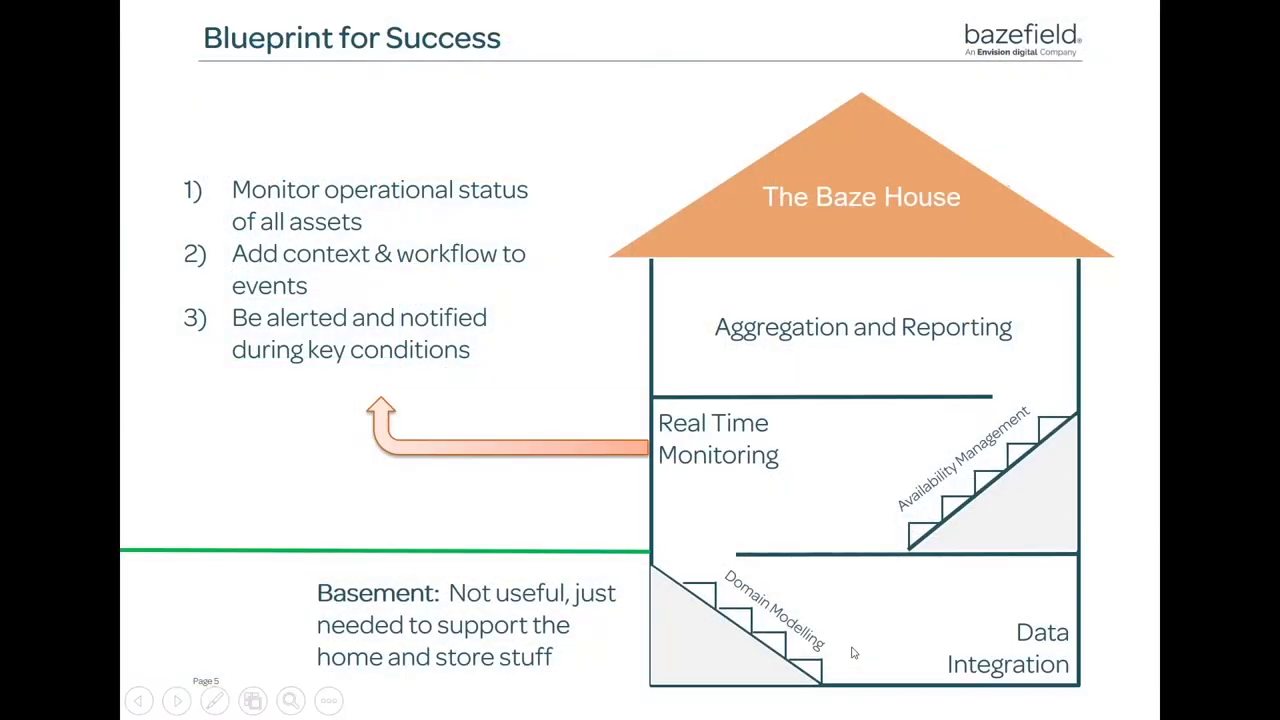
pyautogui.moveTo(784, 518)
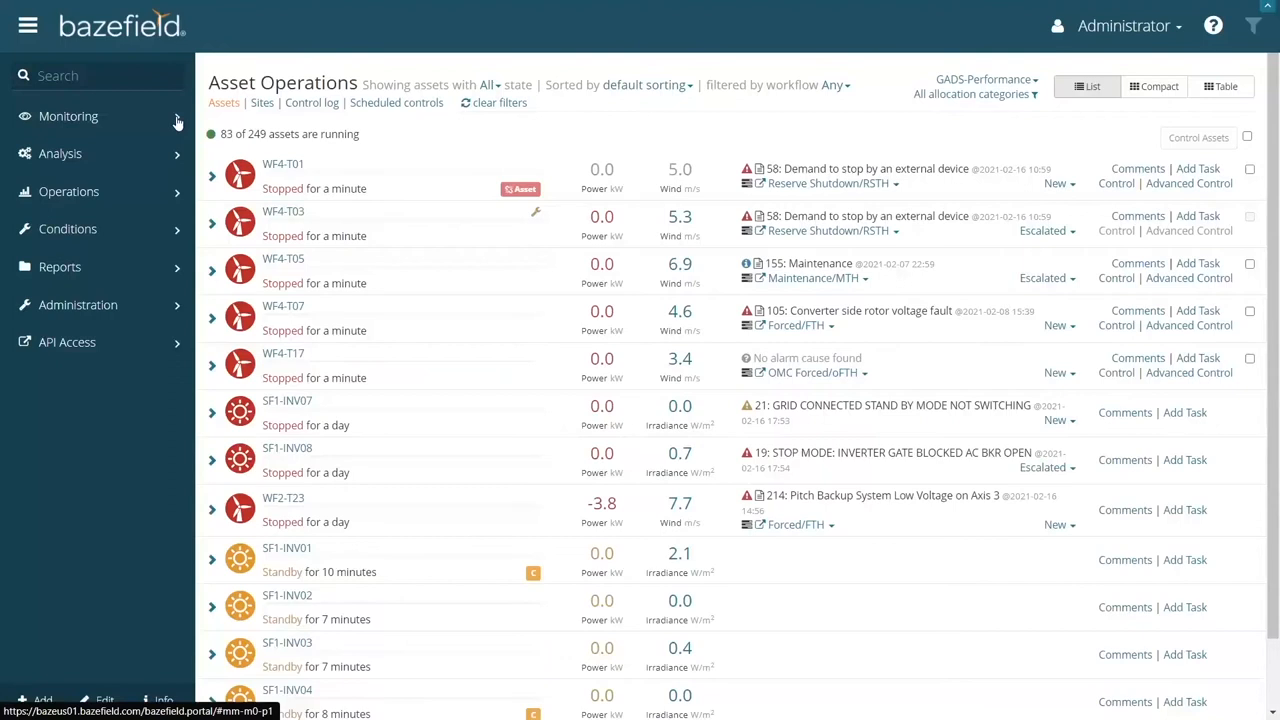
# Expand the Monitoring group in the sidebar so its dashboards are listed.
pyautogui.click(68, 116)
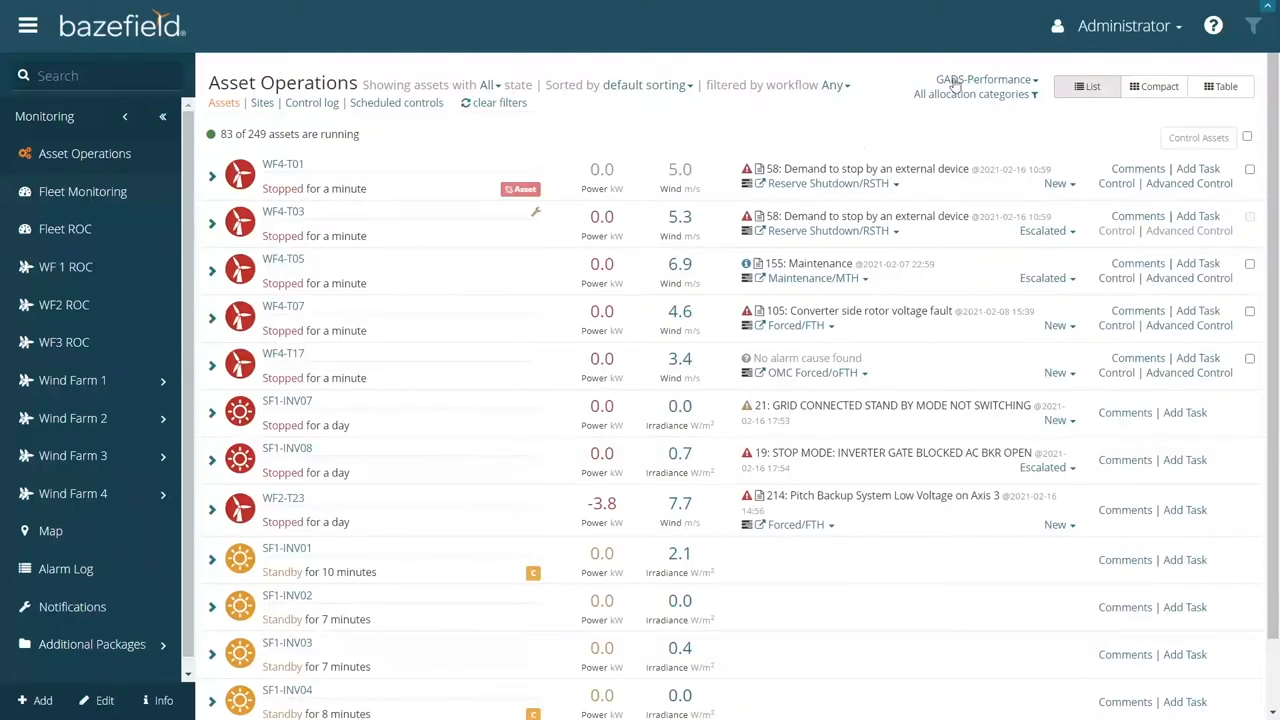
pyautogui.moveTo(578, 184)
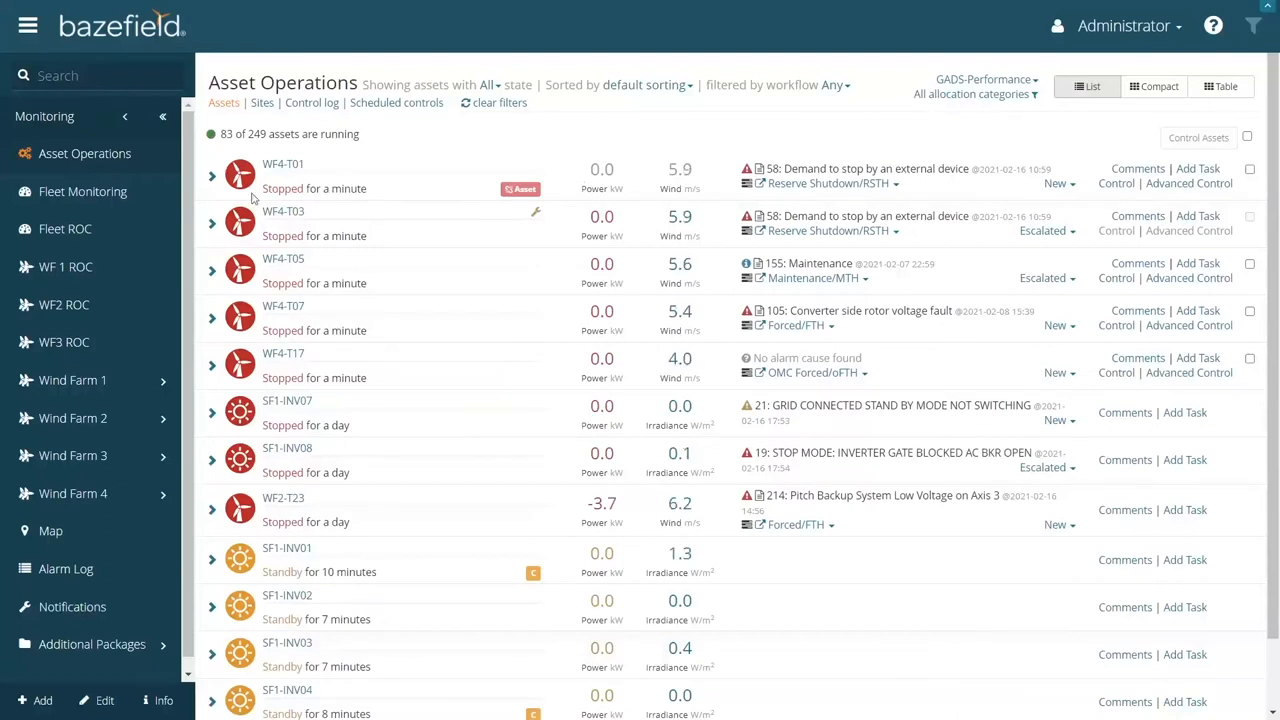
# Filter the list by operation state to show only assets in Stop state.
pyautogui.click(488, 84)
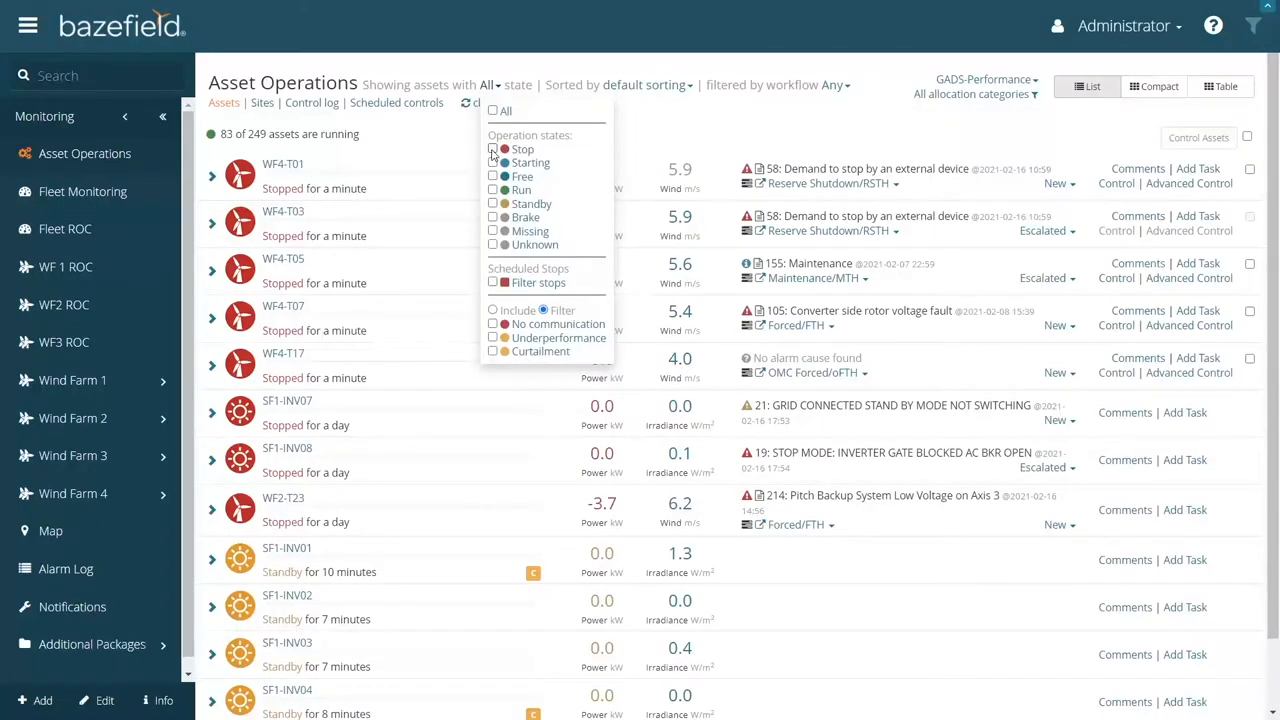
pyautogui.click(492, 148)
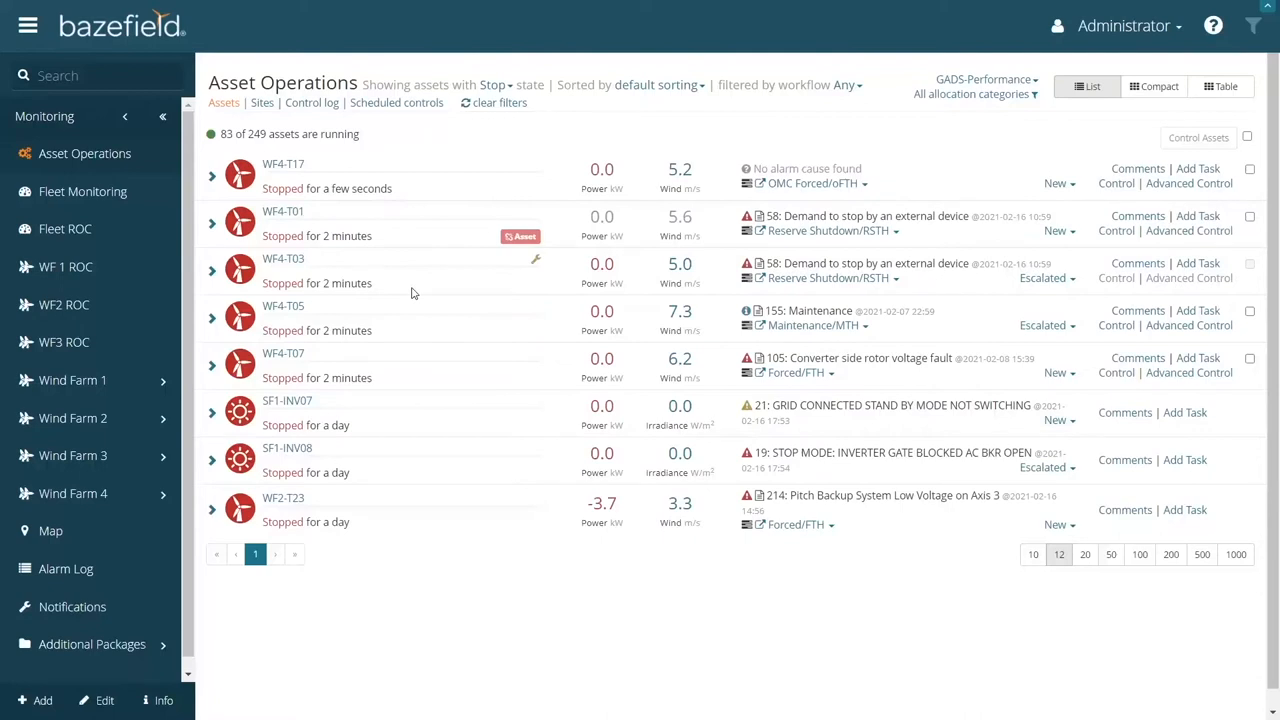
pyautogui.moveTo(420, 298)
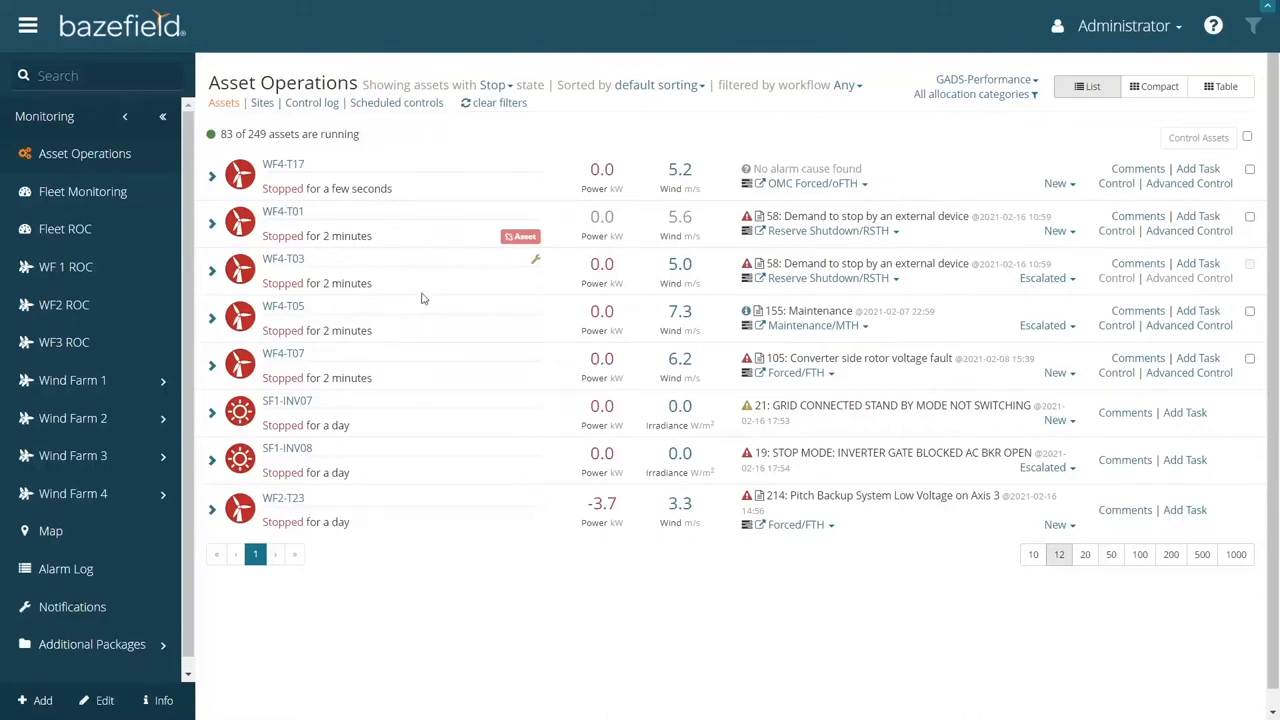
pyautogui.moveTo(520, 236)
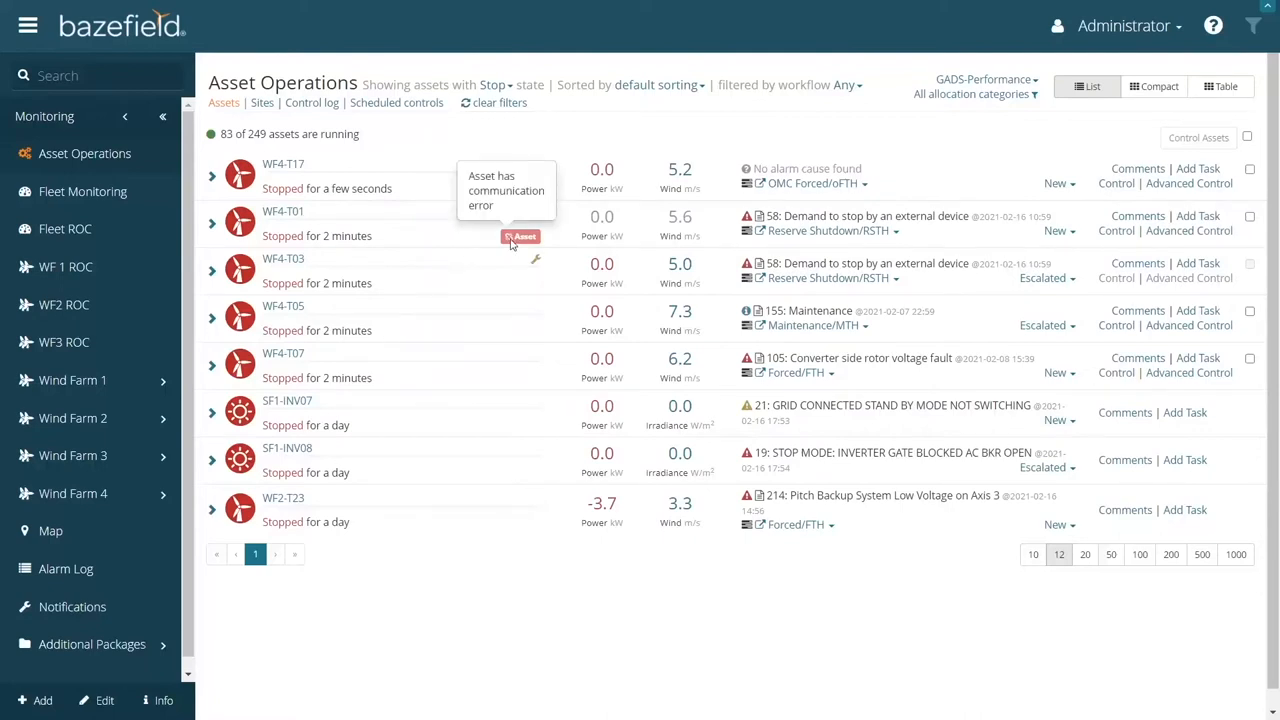